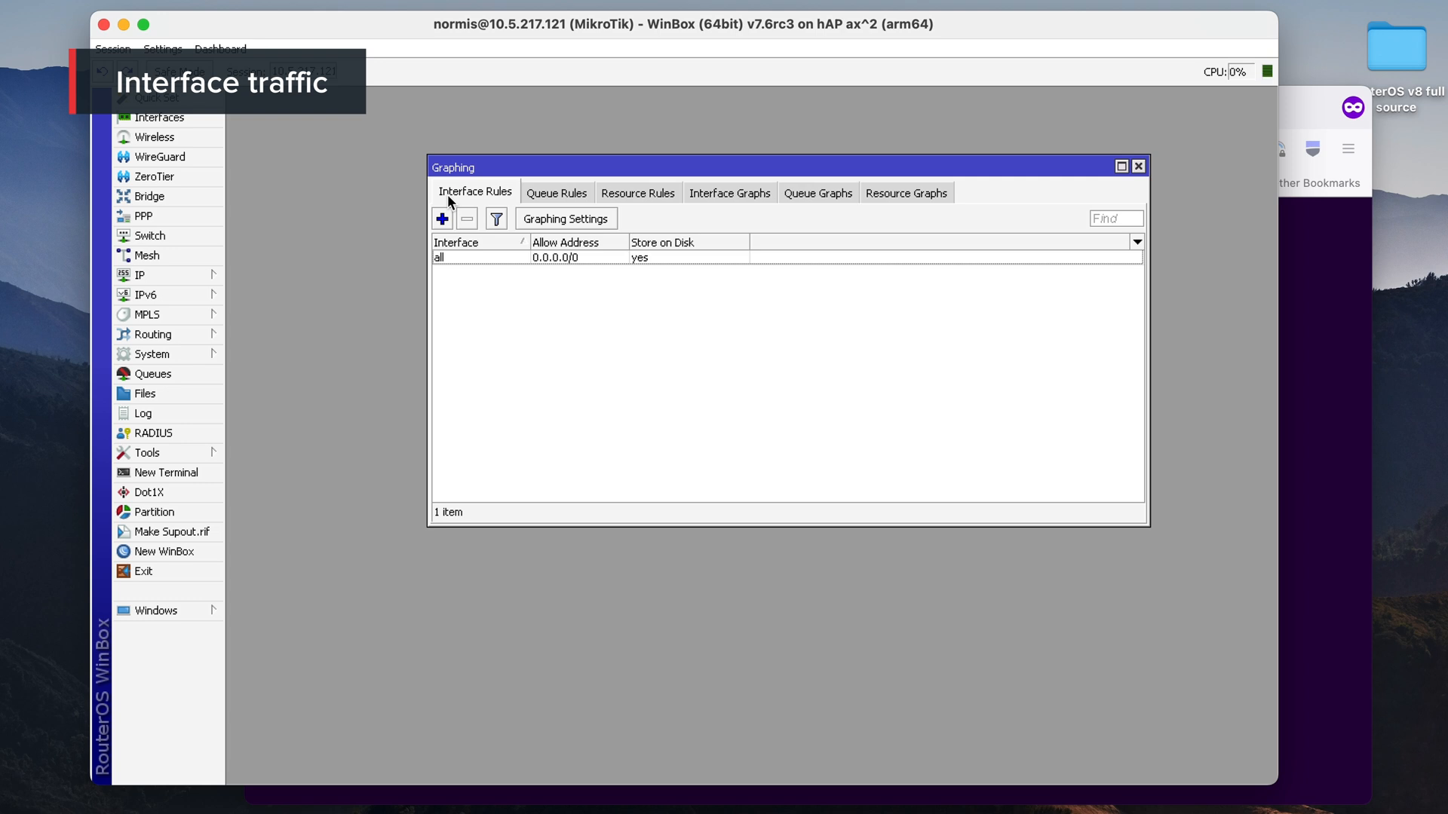
mouse_move(534, 195)
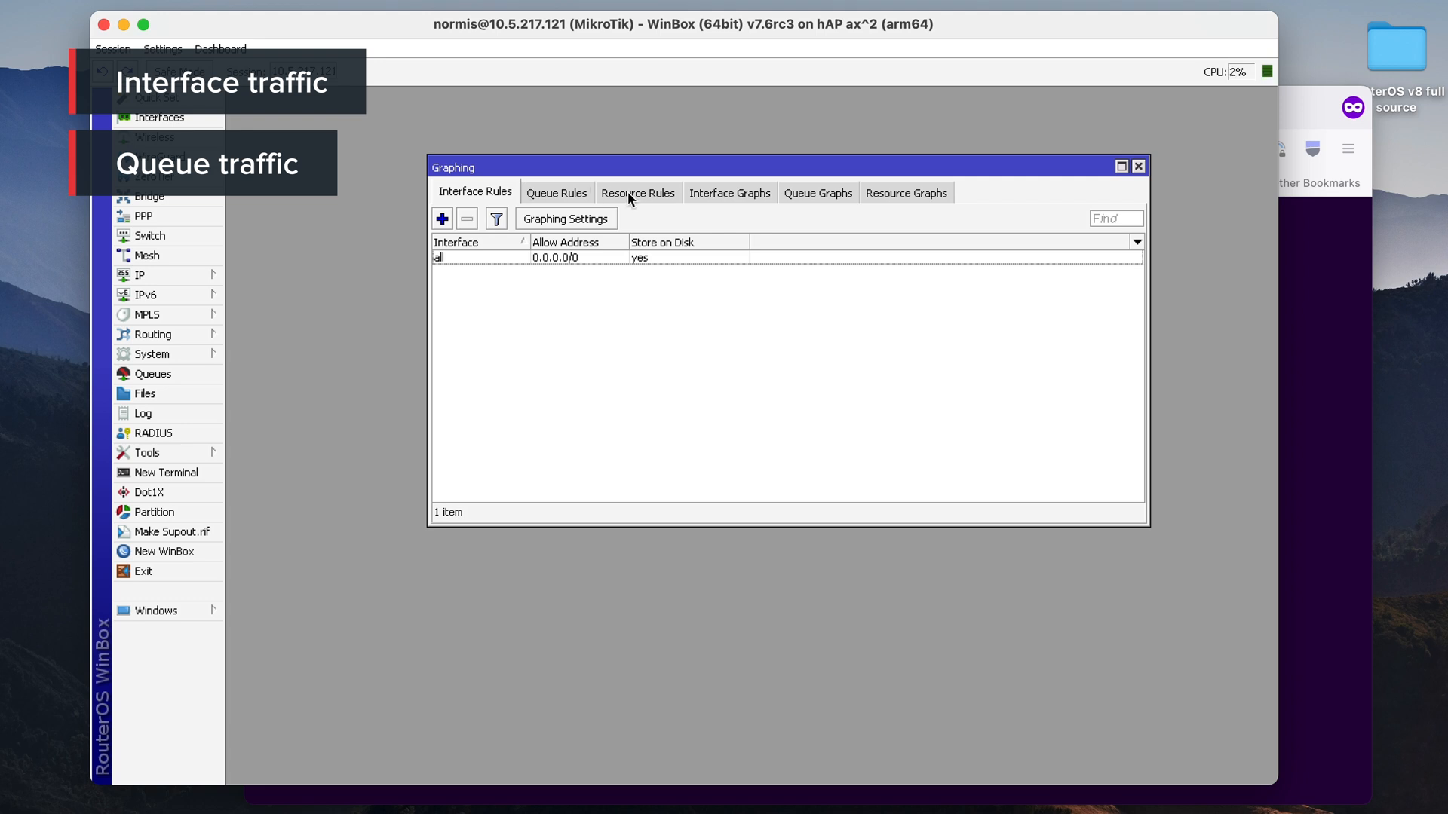
Review the interface graphing rule, keeping all interfaces selected and its allowed address value
left_click(636, 191)
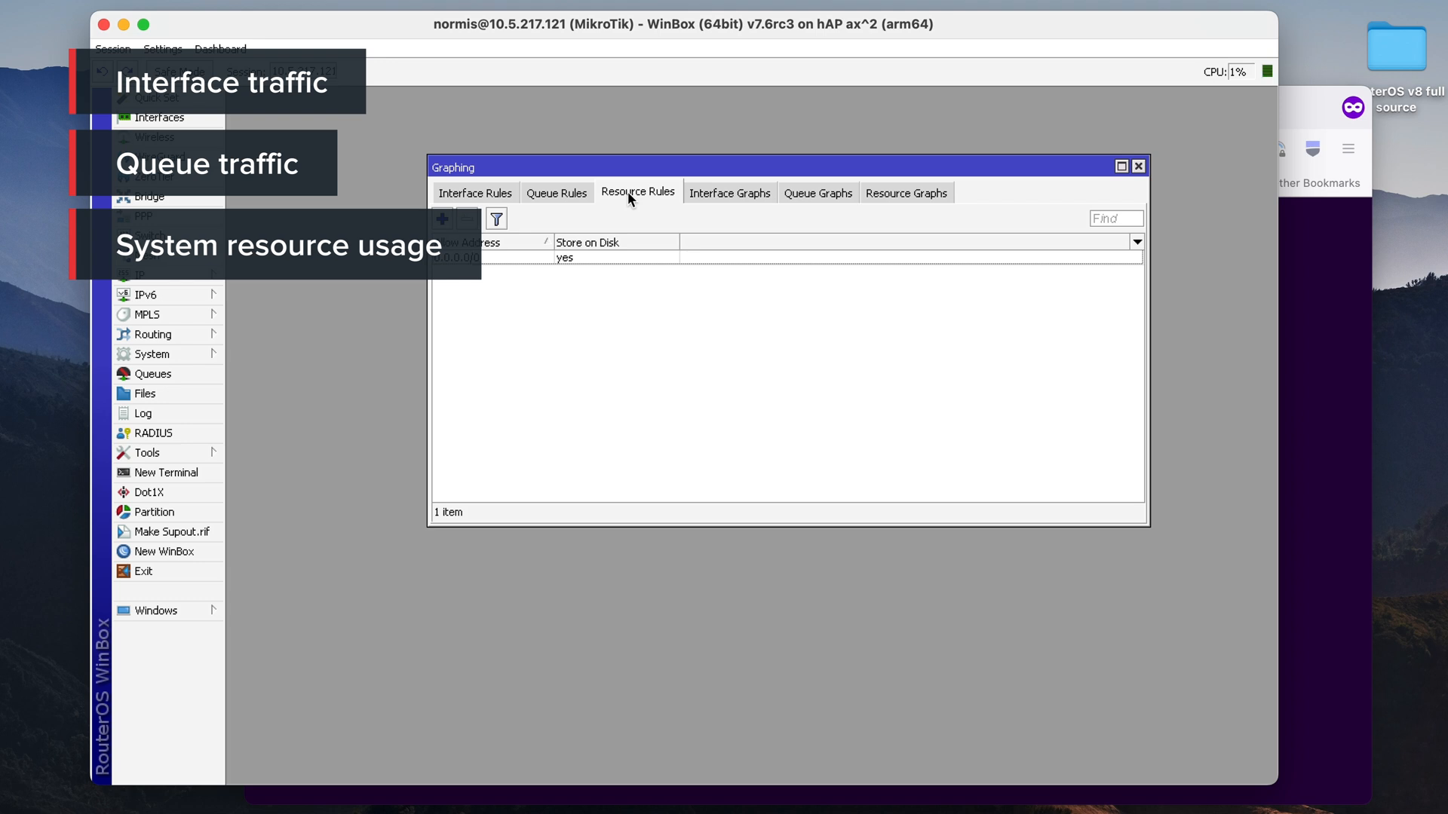
left_click(475, 193)
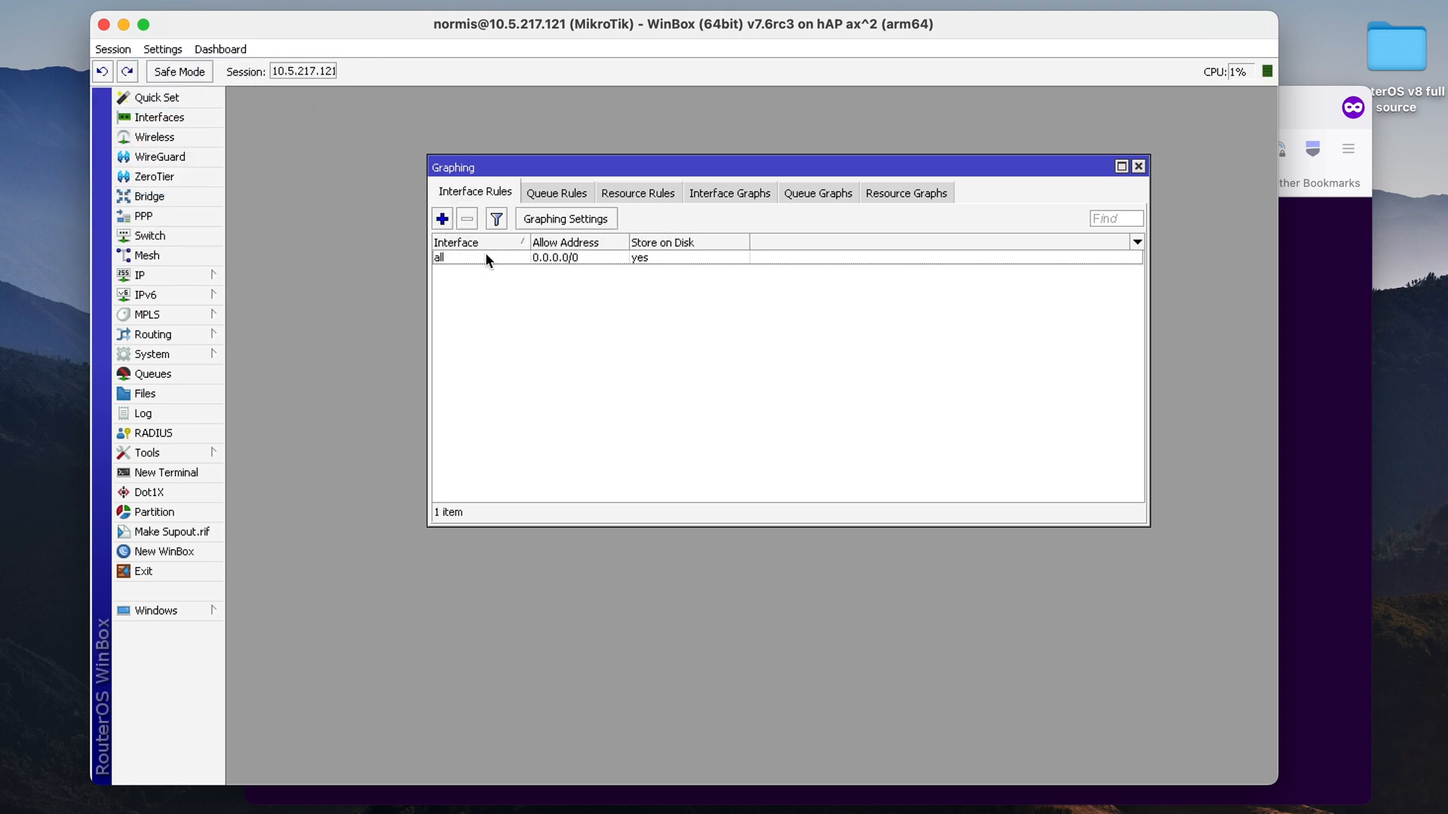
double_click(480, 256)
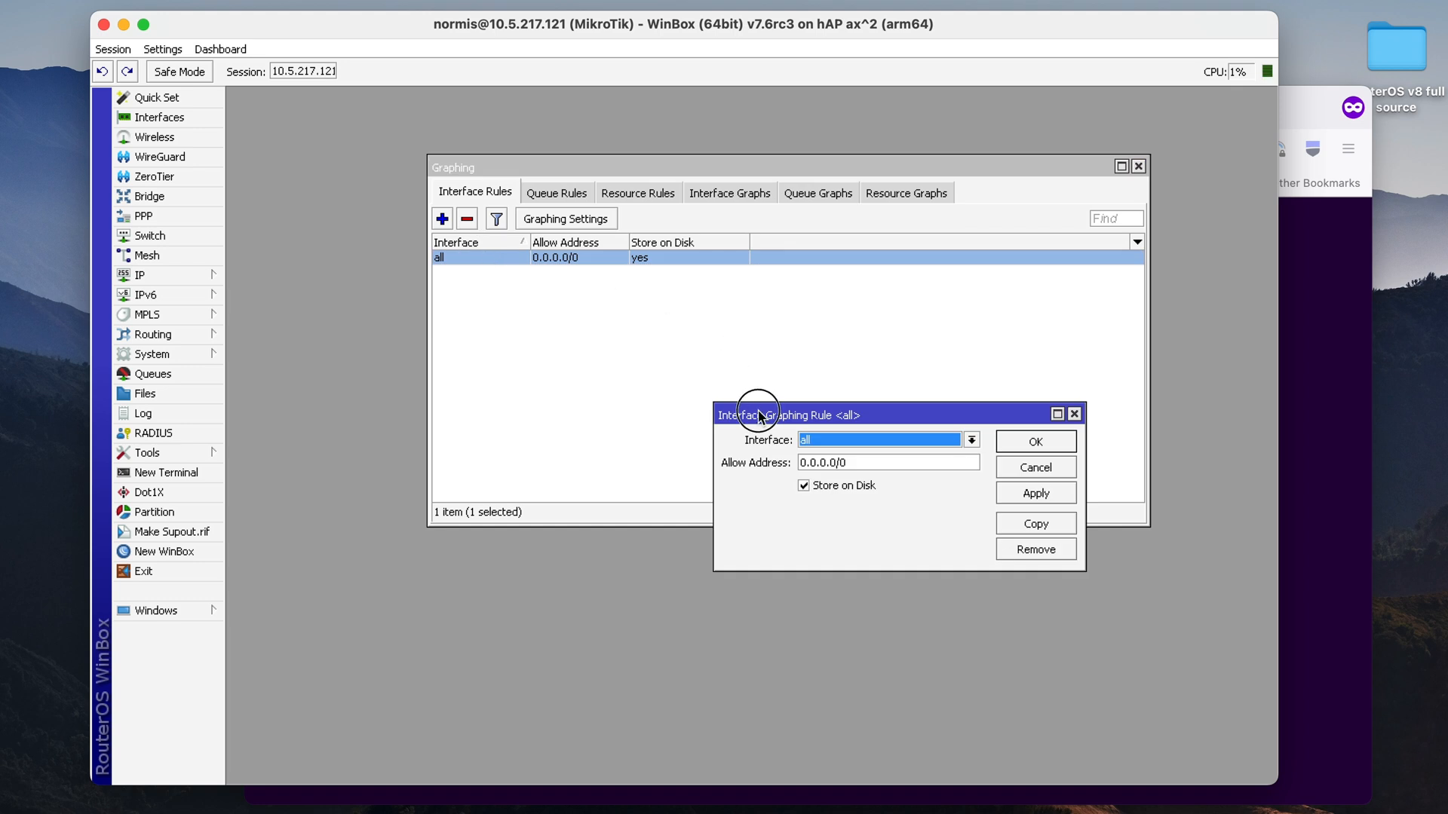
left_click(969, 439)
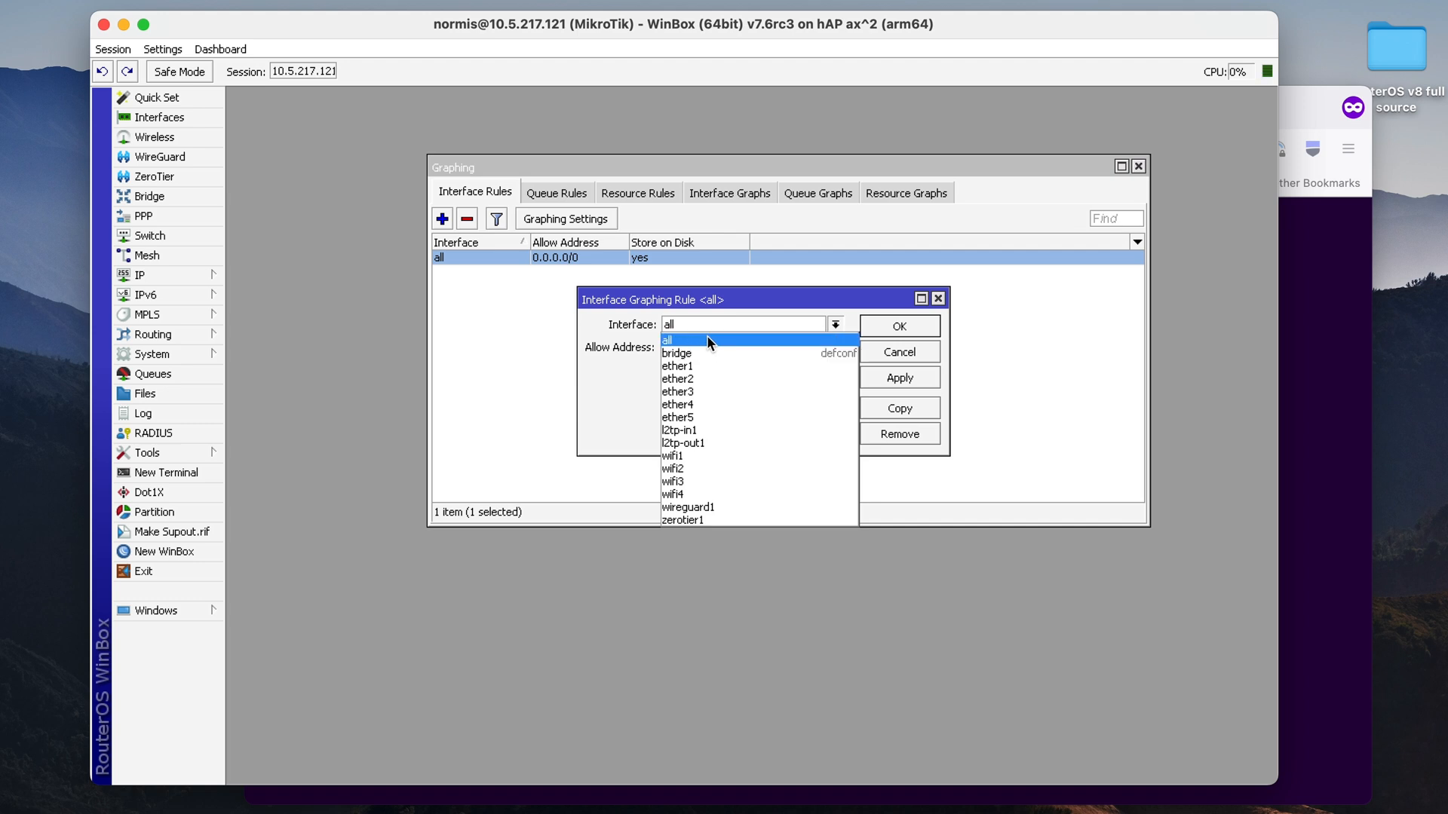
left_click(667, 339)
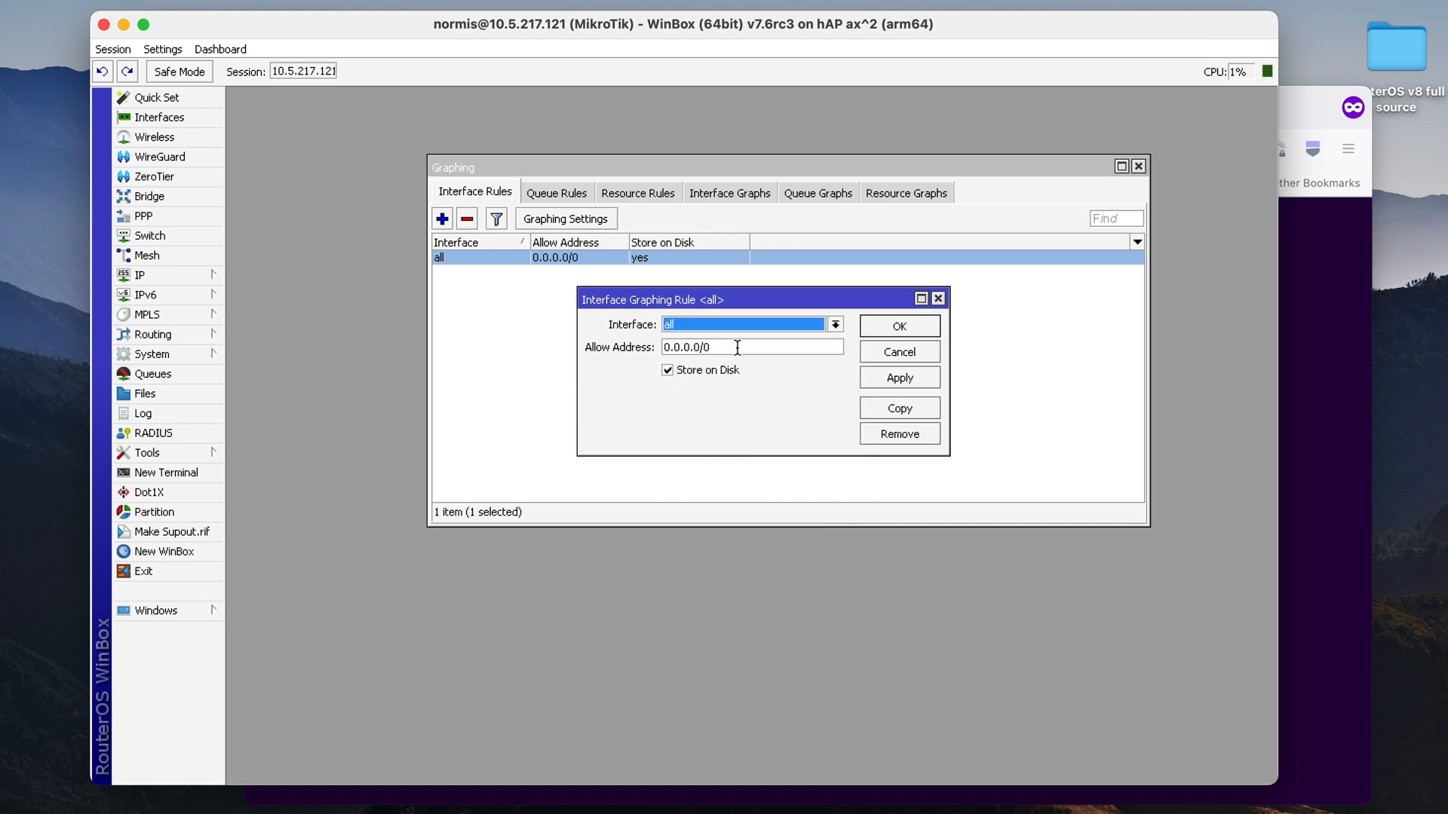
left_click(748, 347)
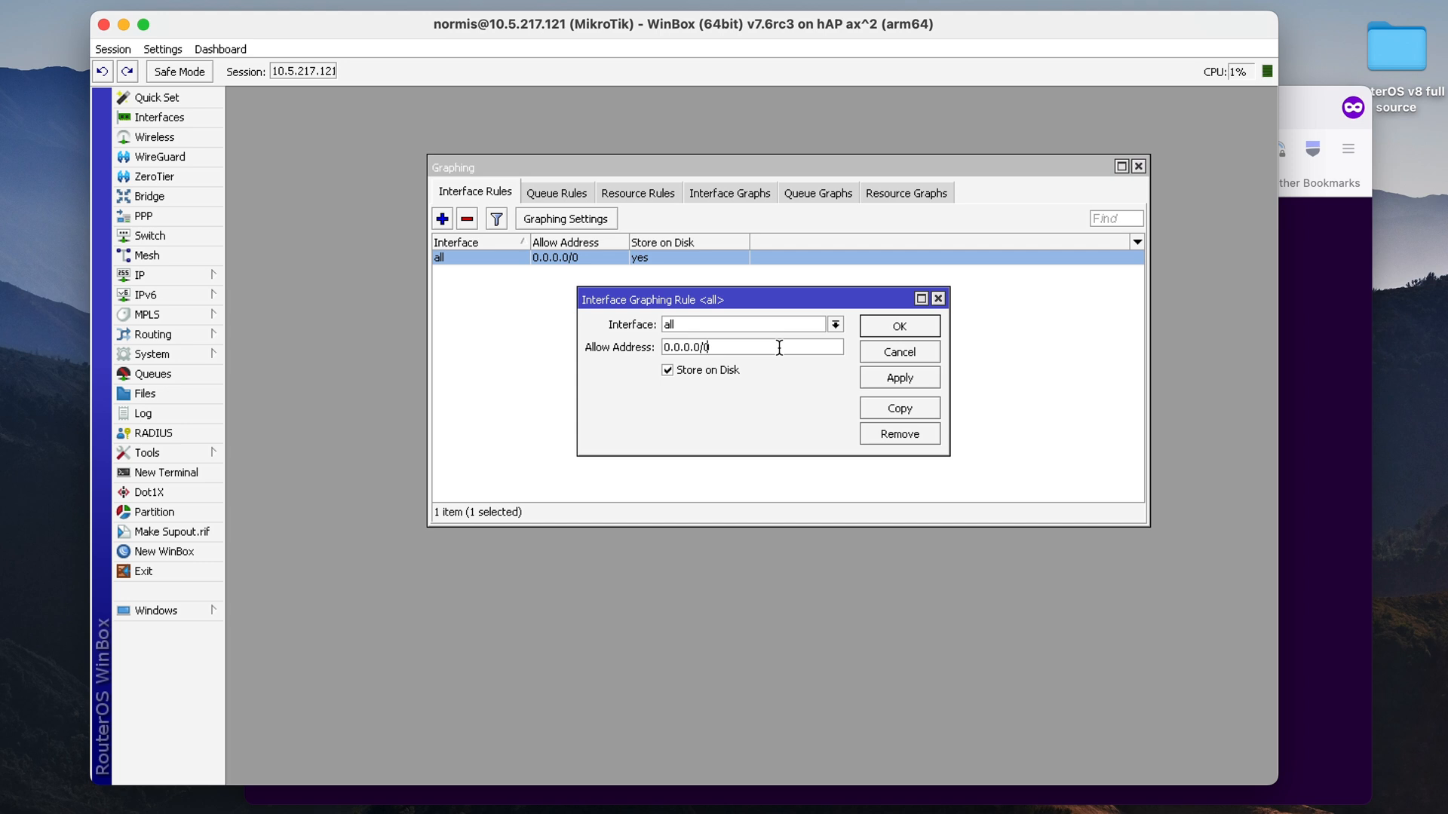
mouse_move(671, 353)
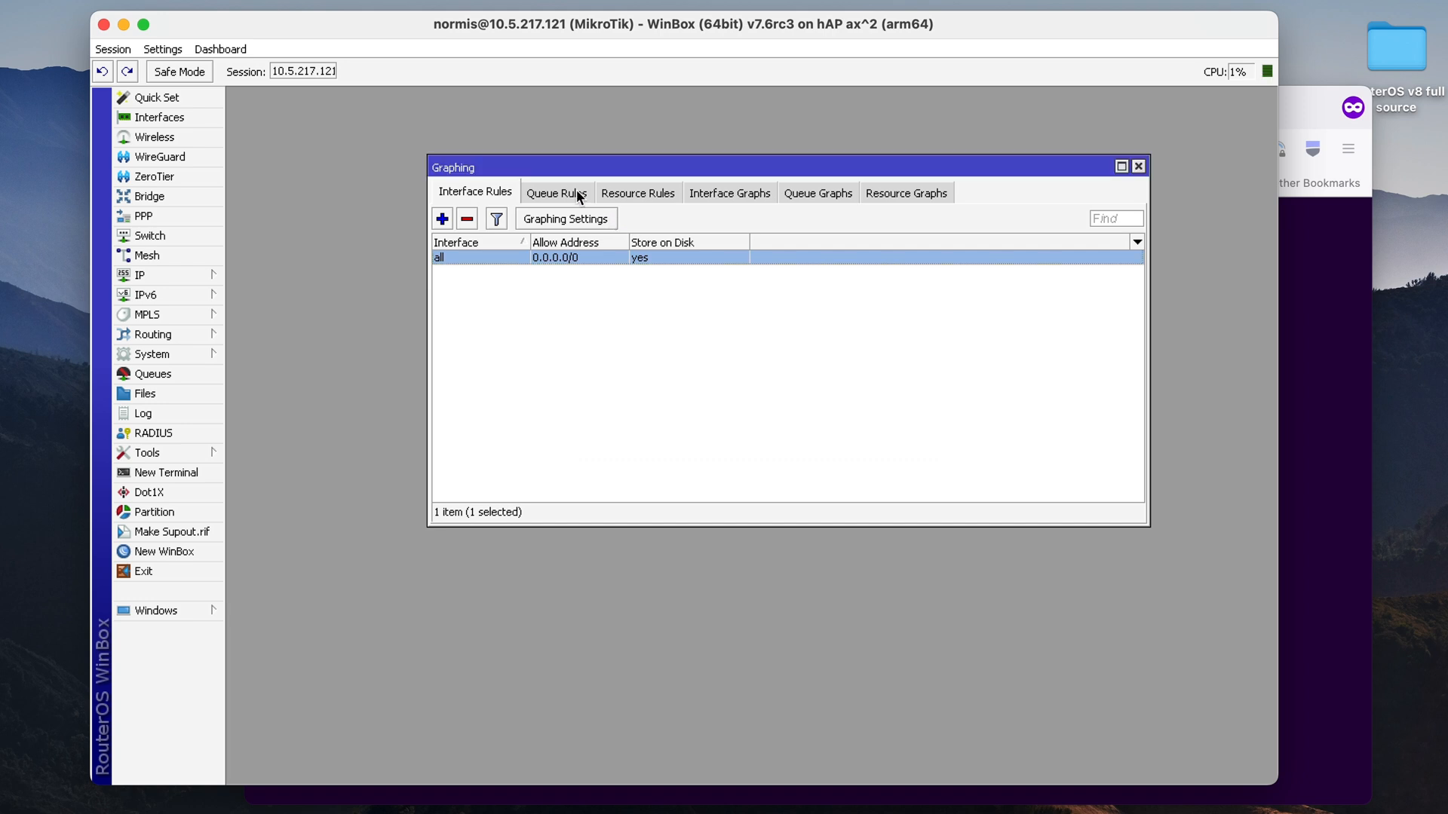
Start a new queue graphing rule for all simple queues, discard it, and show the resource rules
left_click(557, 191)
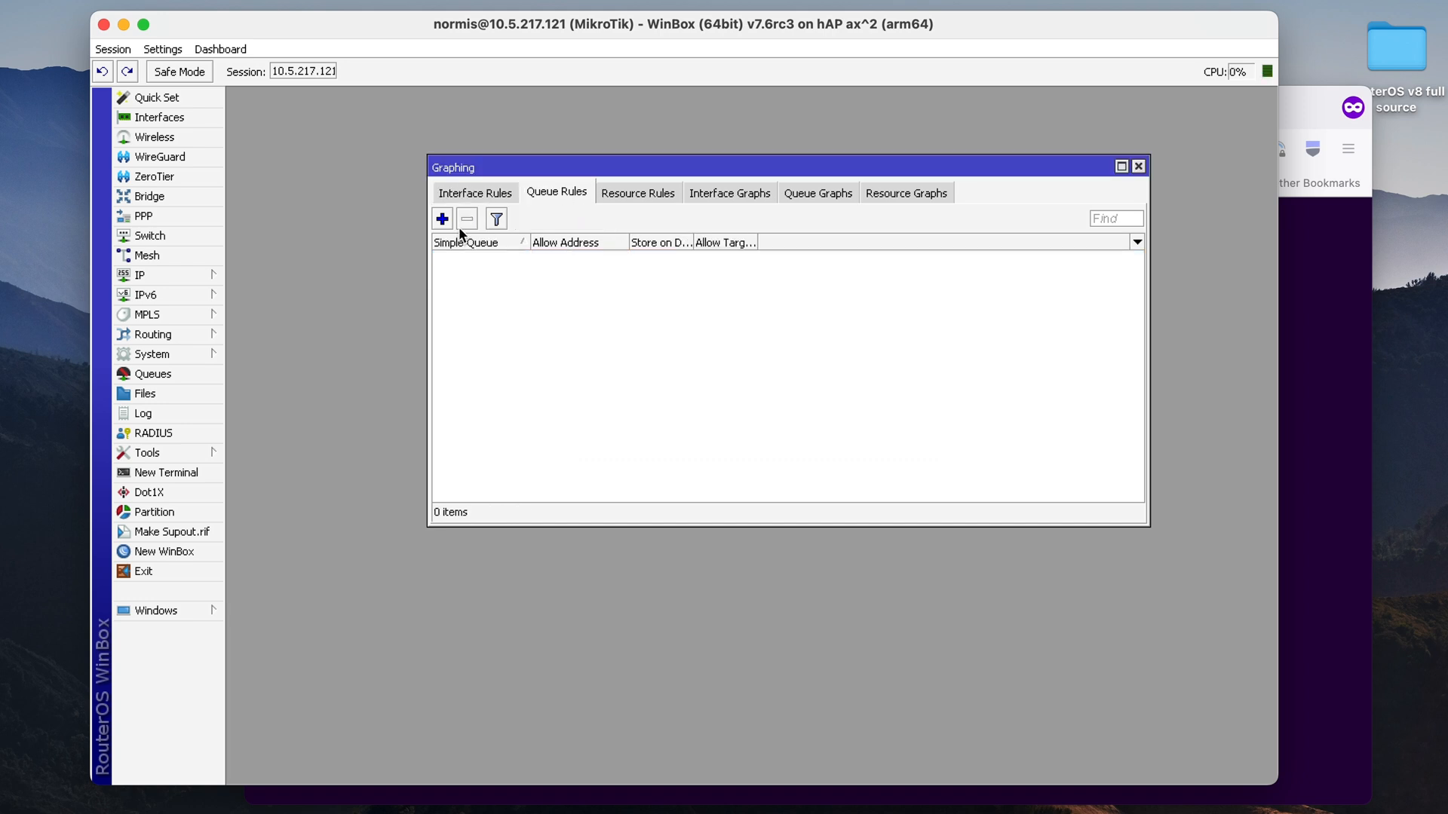
left_click(442, 218)
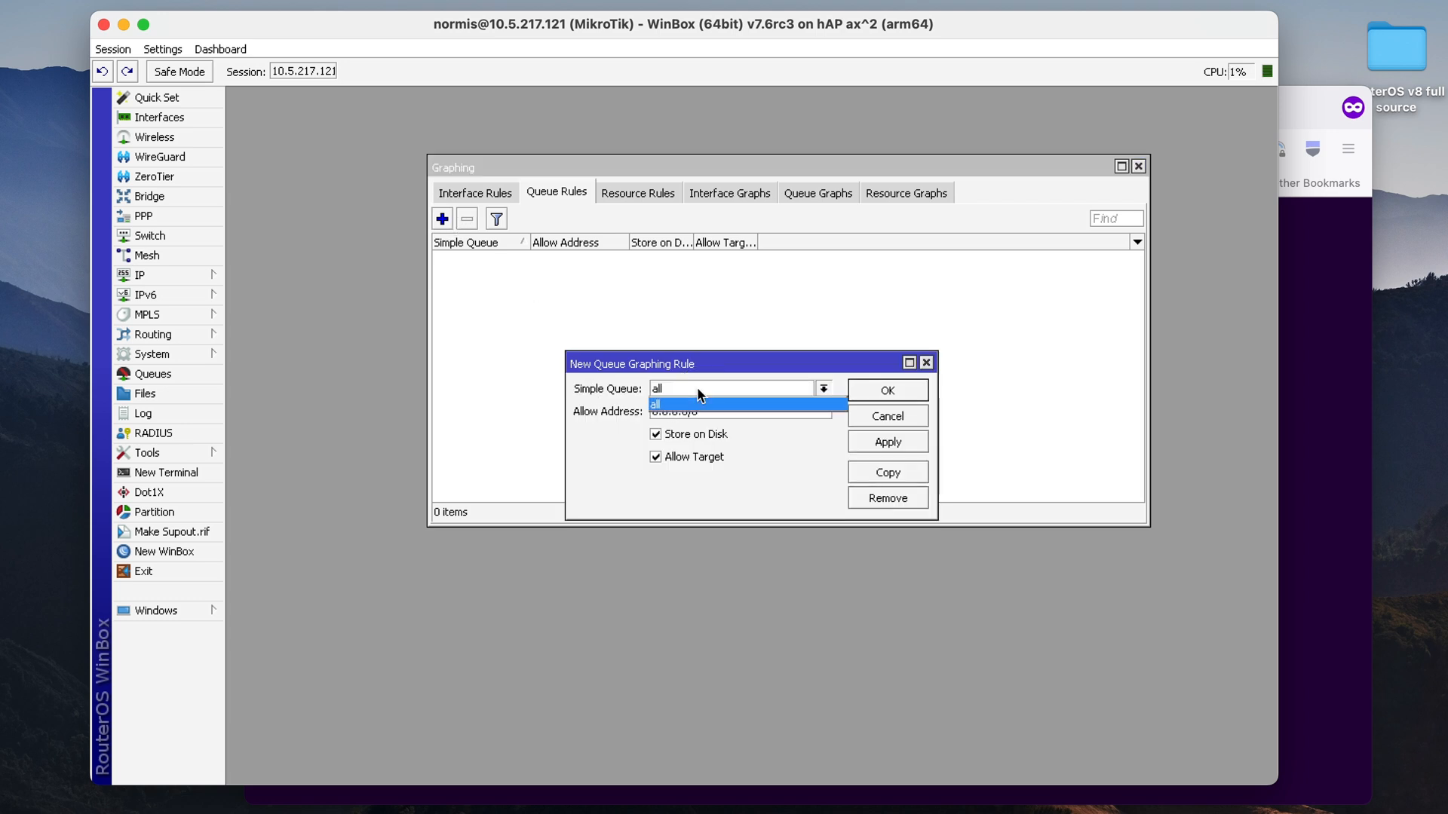
left_click(657, 405)
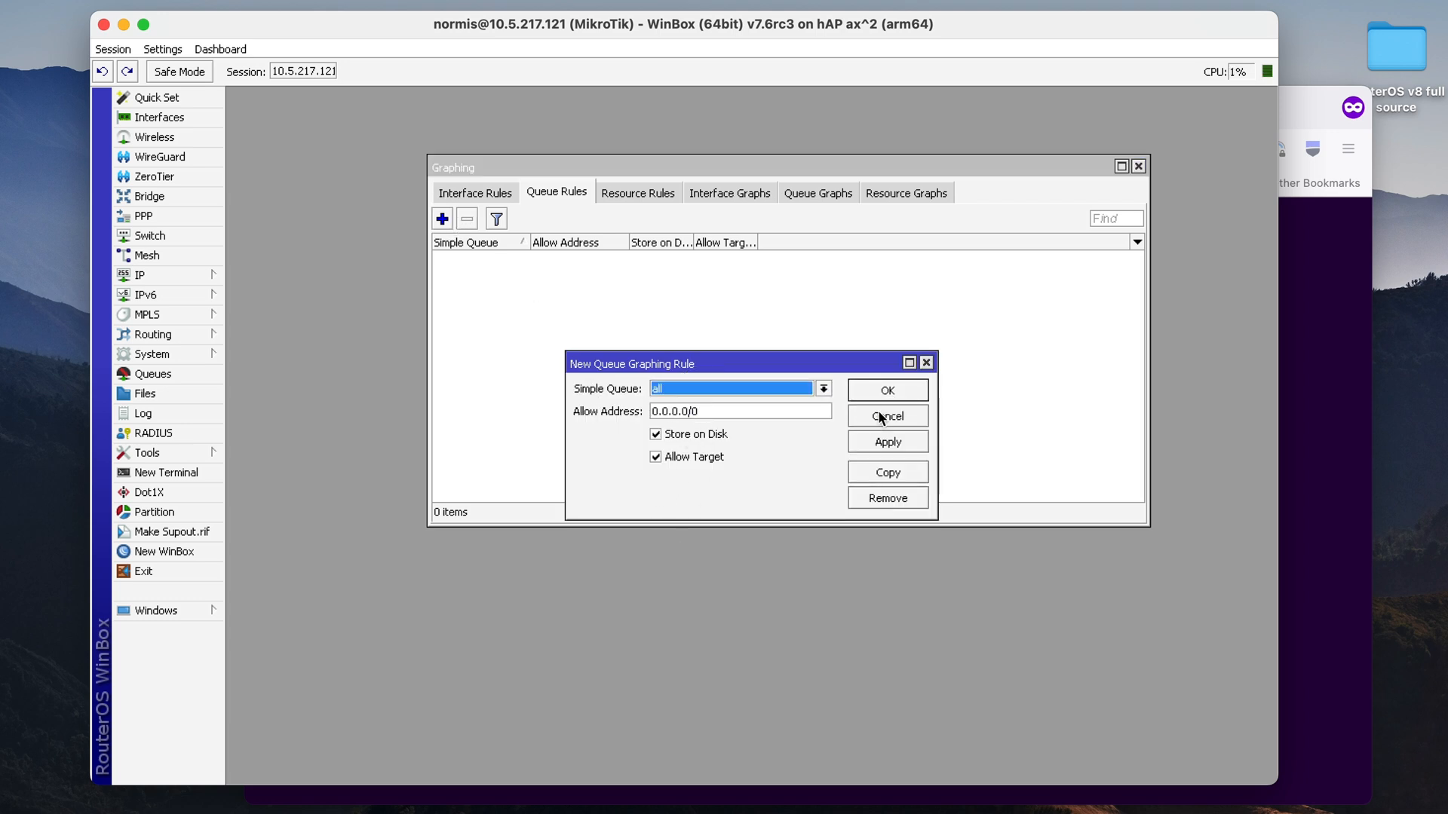
left_click(885, 417)
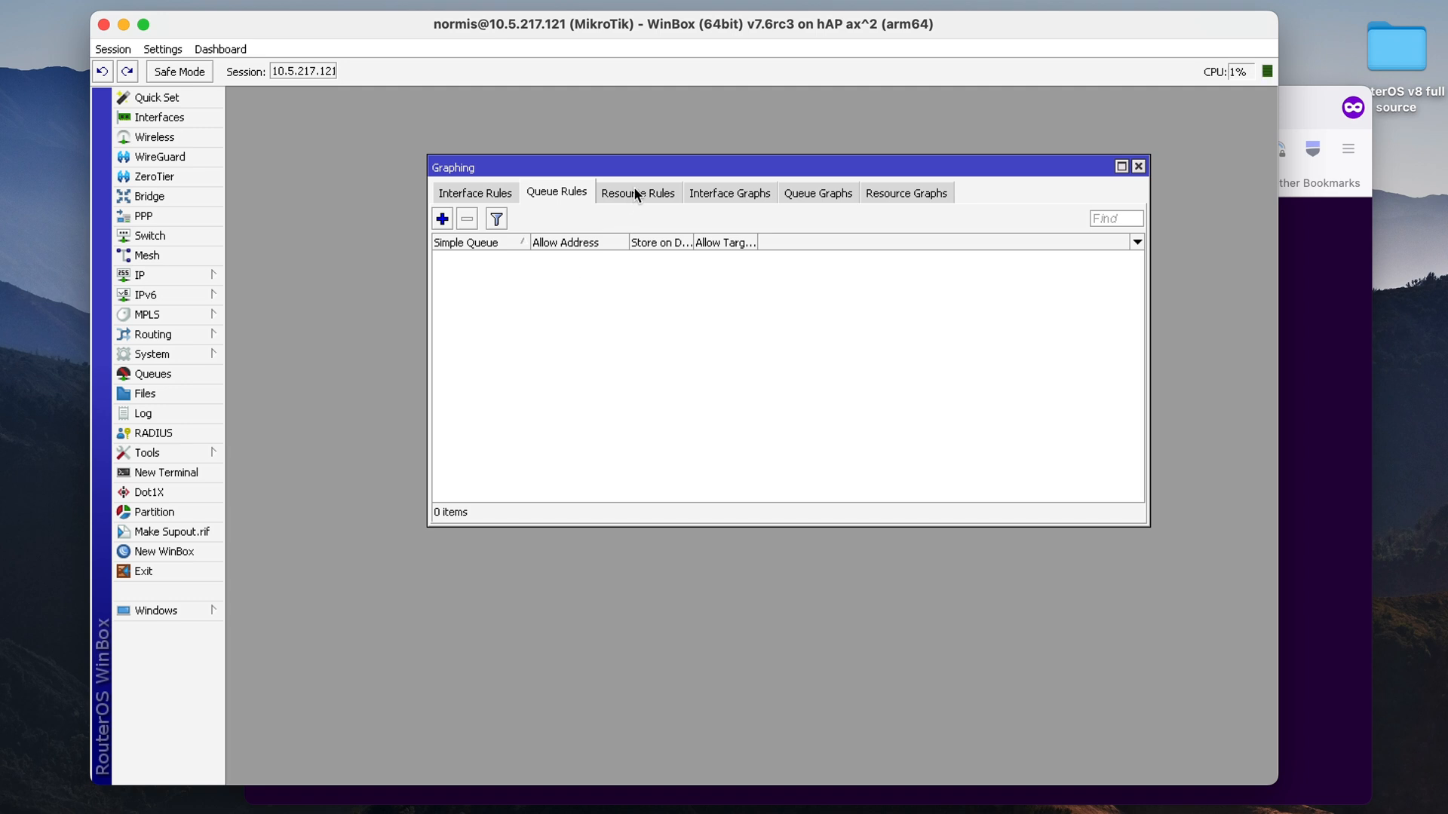
left_click(637, 191)
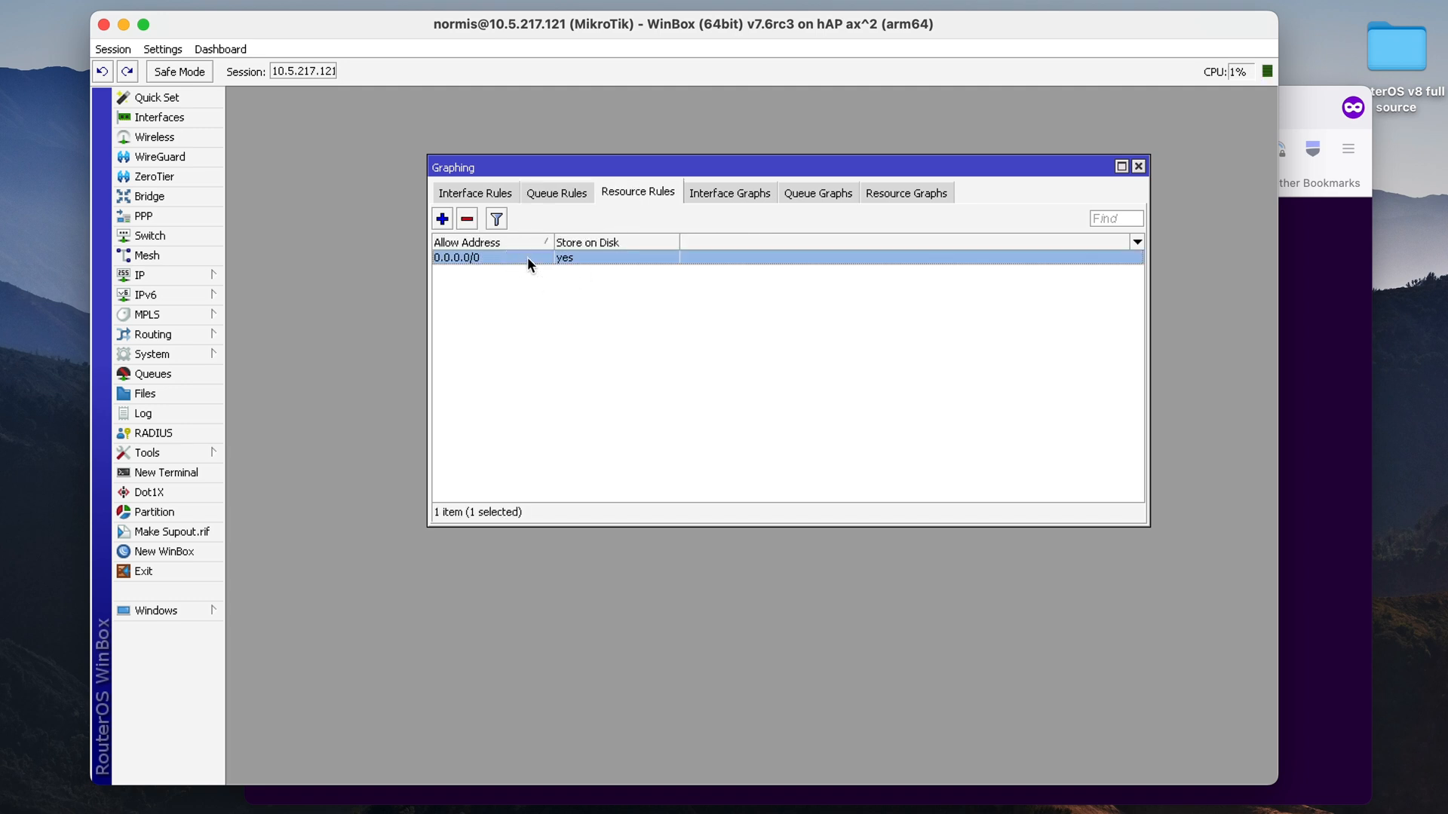
mouse_move(874, 430)
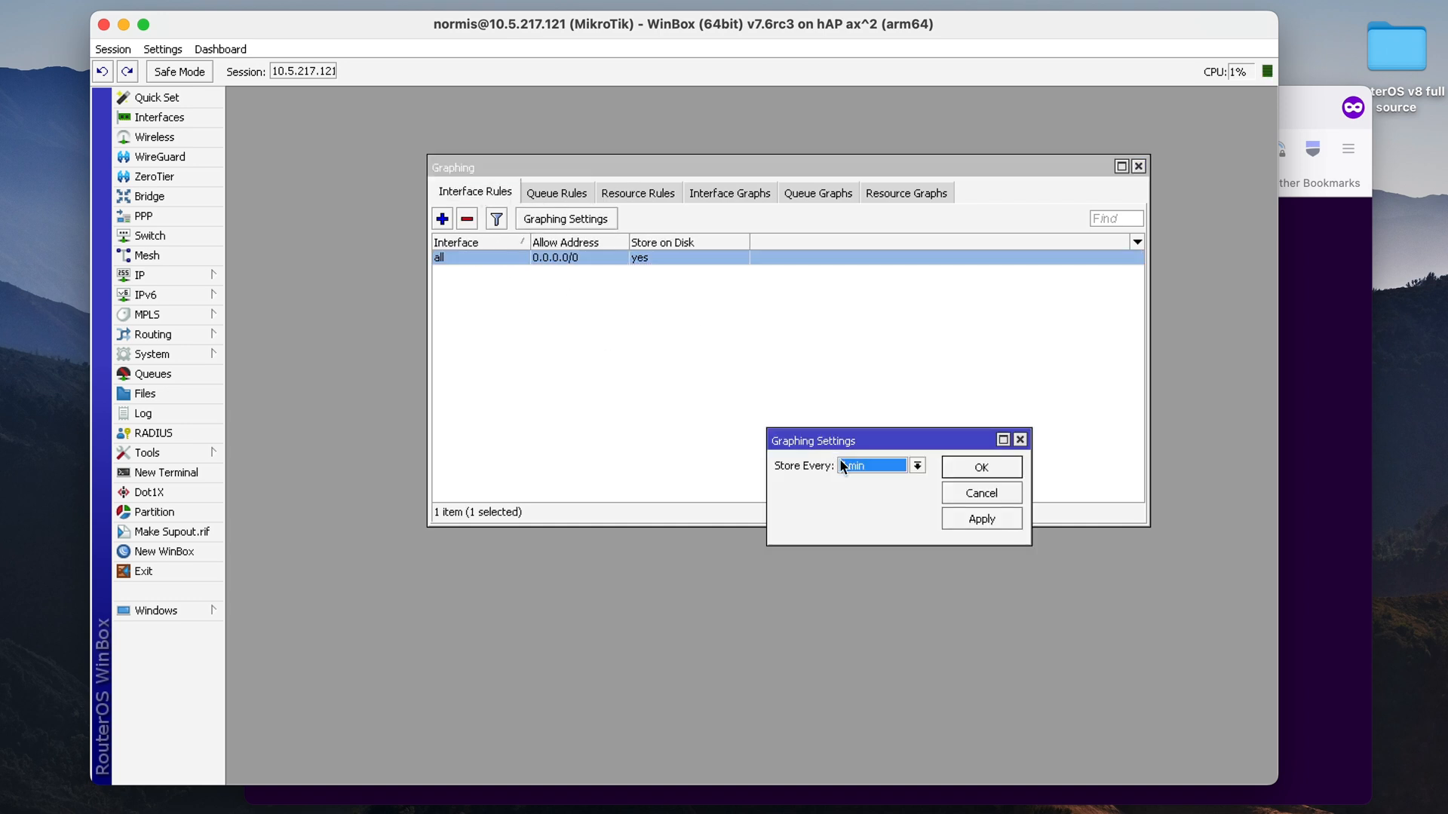
Review the 5-minute storage interval, close Graphing Settings and return to the resource rules
left_click(916, 466)
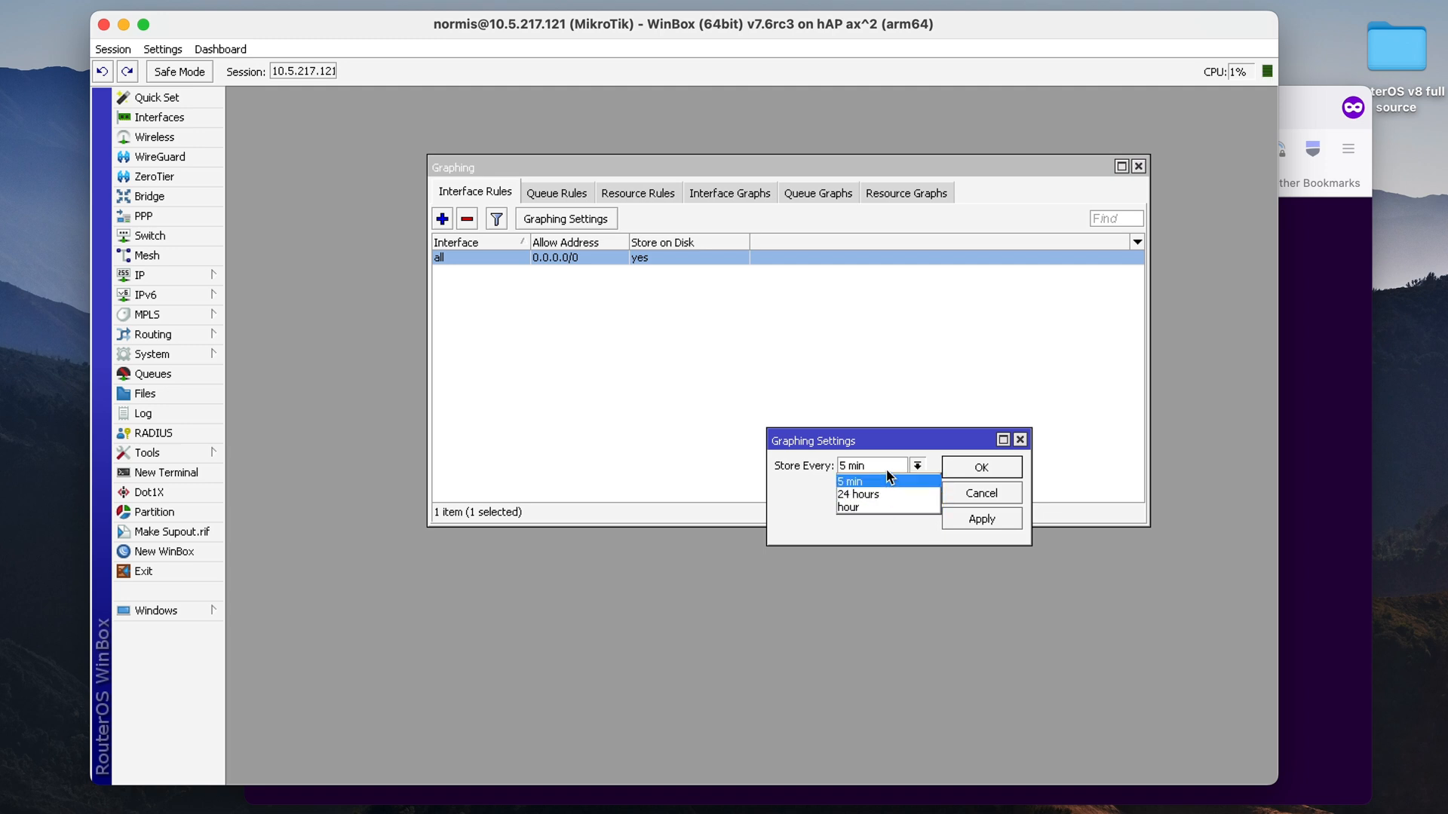
left_click(980, 491)
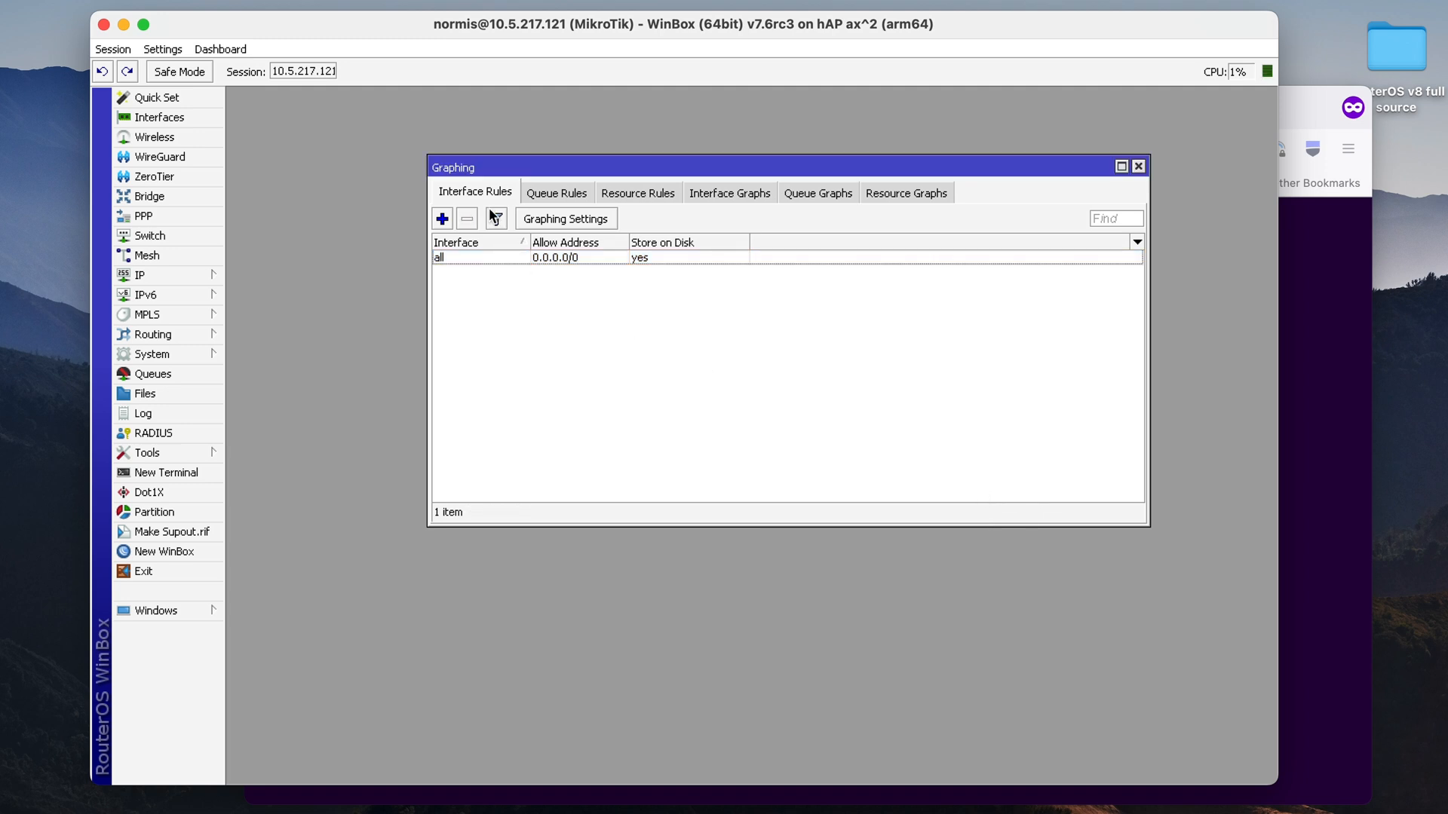
left_click(636, 191)
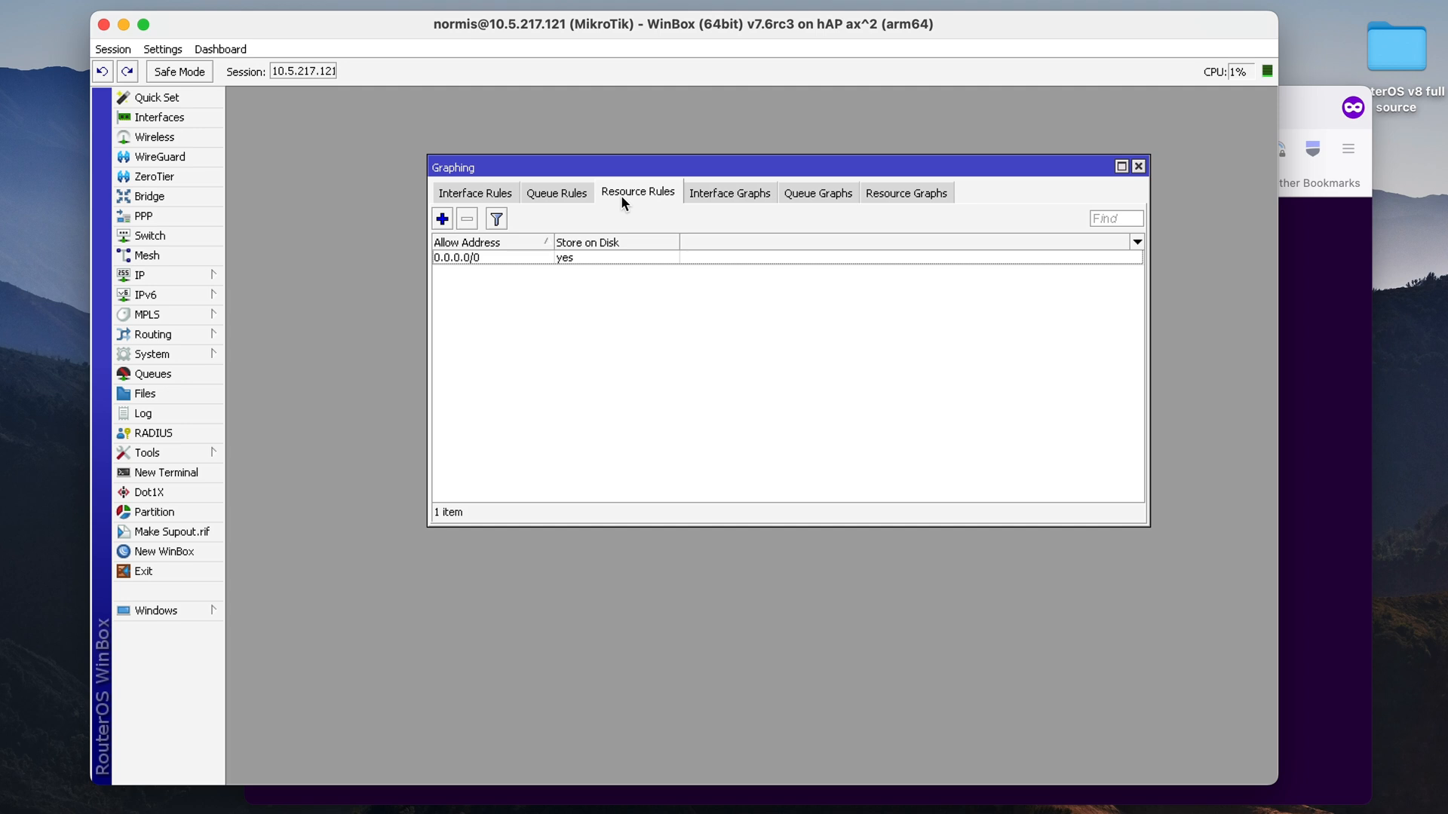
mouse_move(704, 228)
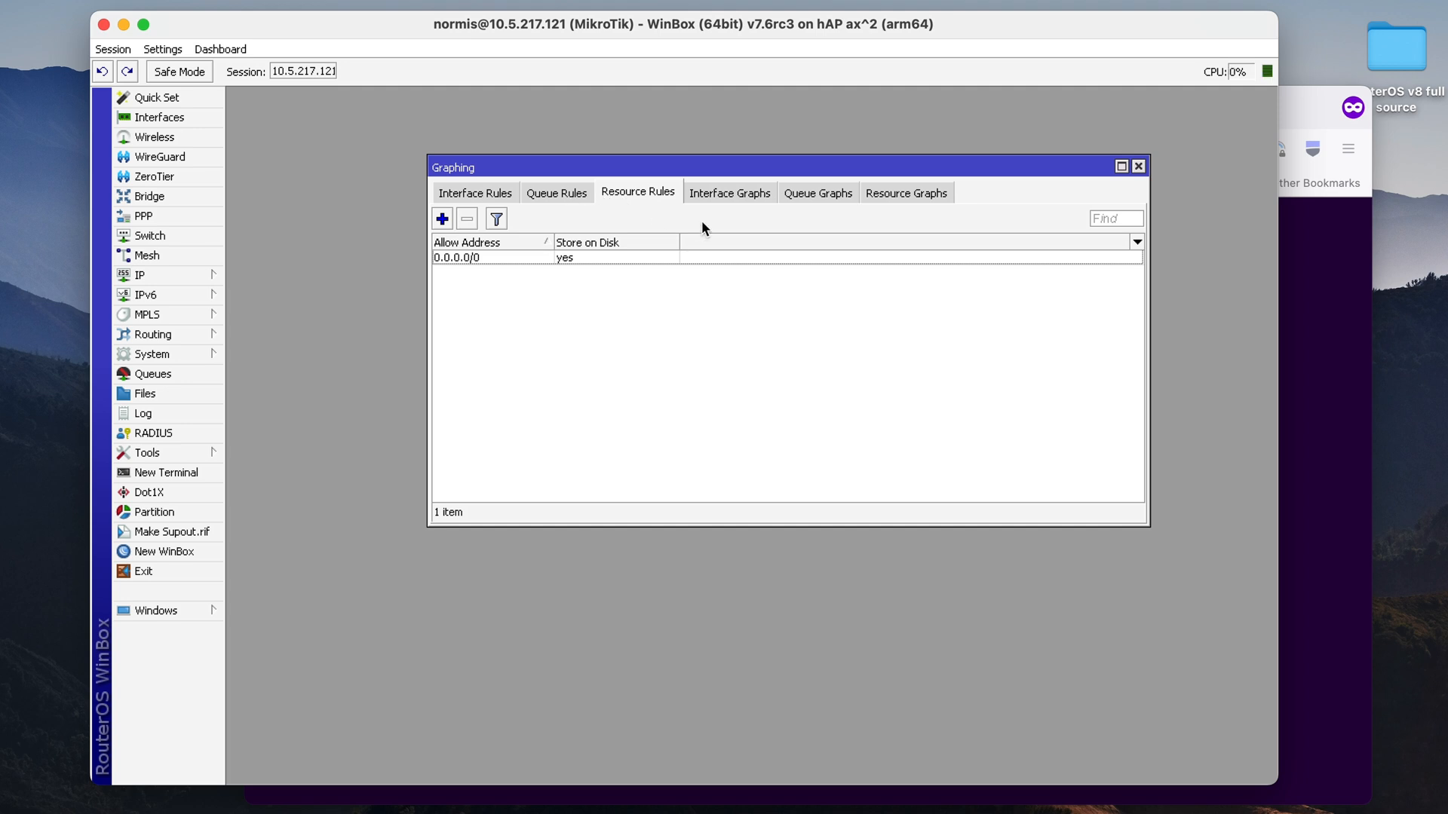
Open the bridge interface's traffic graph and switch to its weekly history
left_click(730, 192)
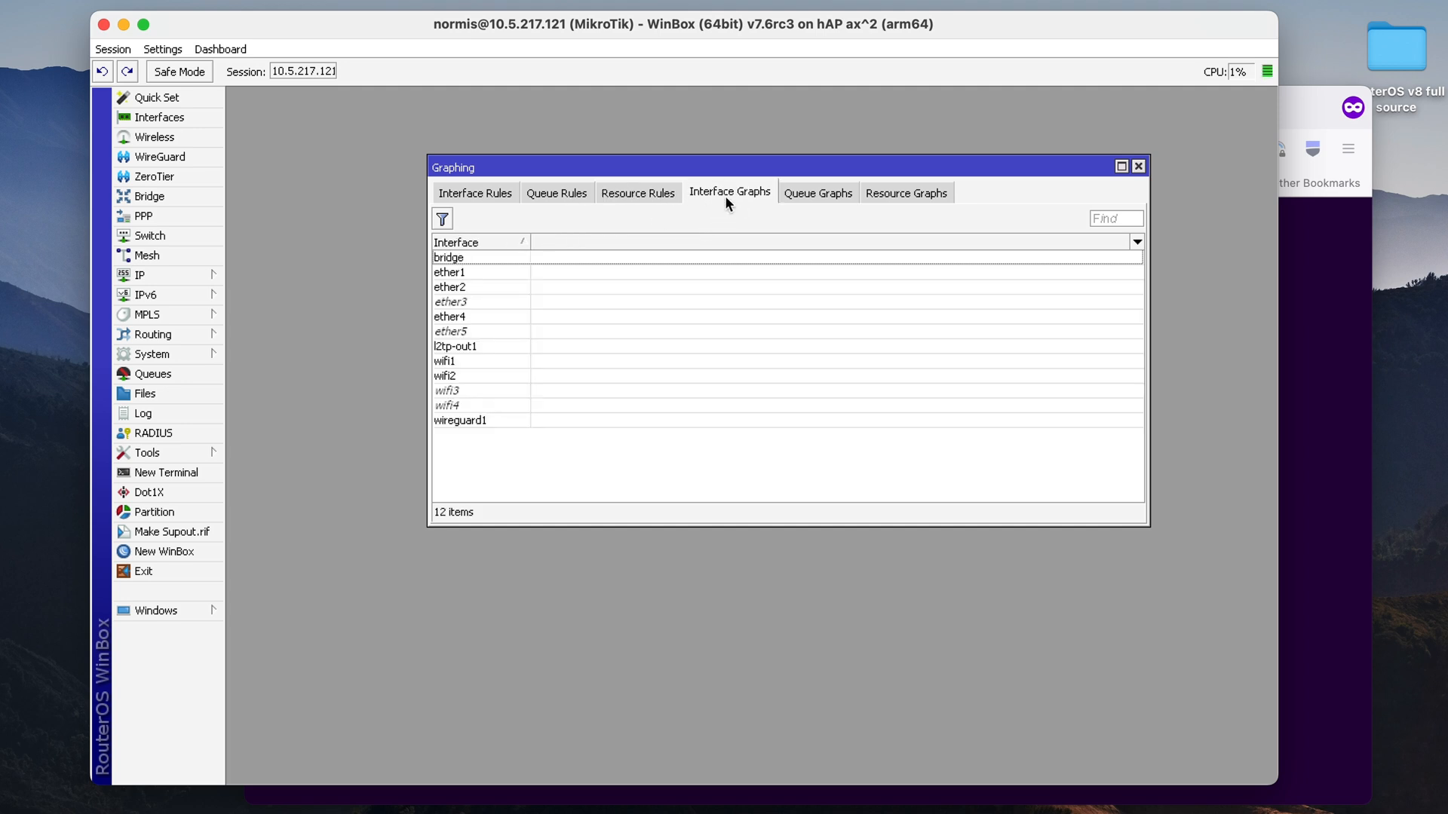
double_click(450, 258)
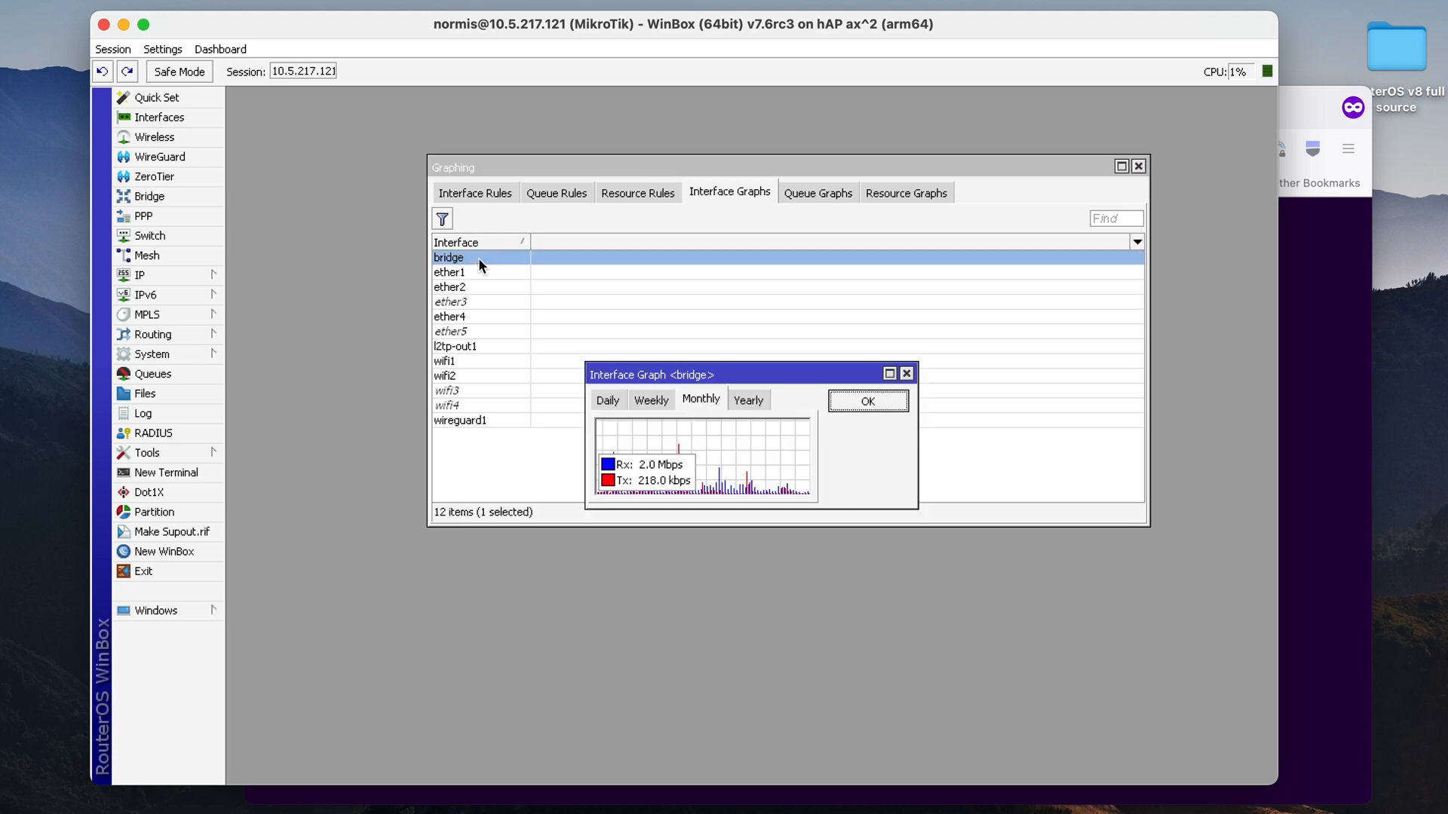
left_click(650, 398)
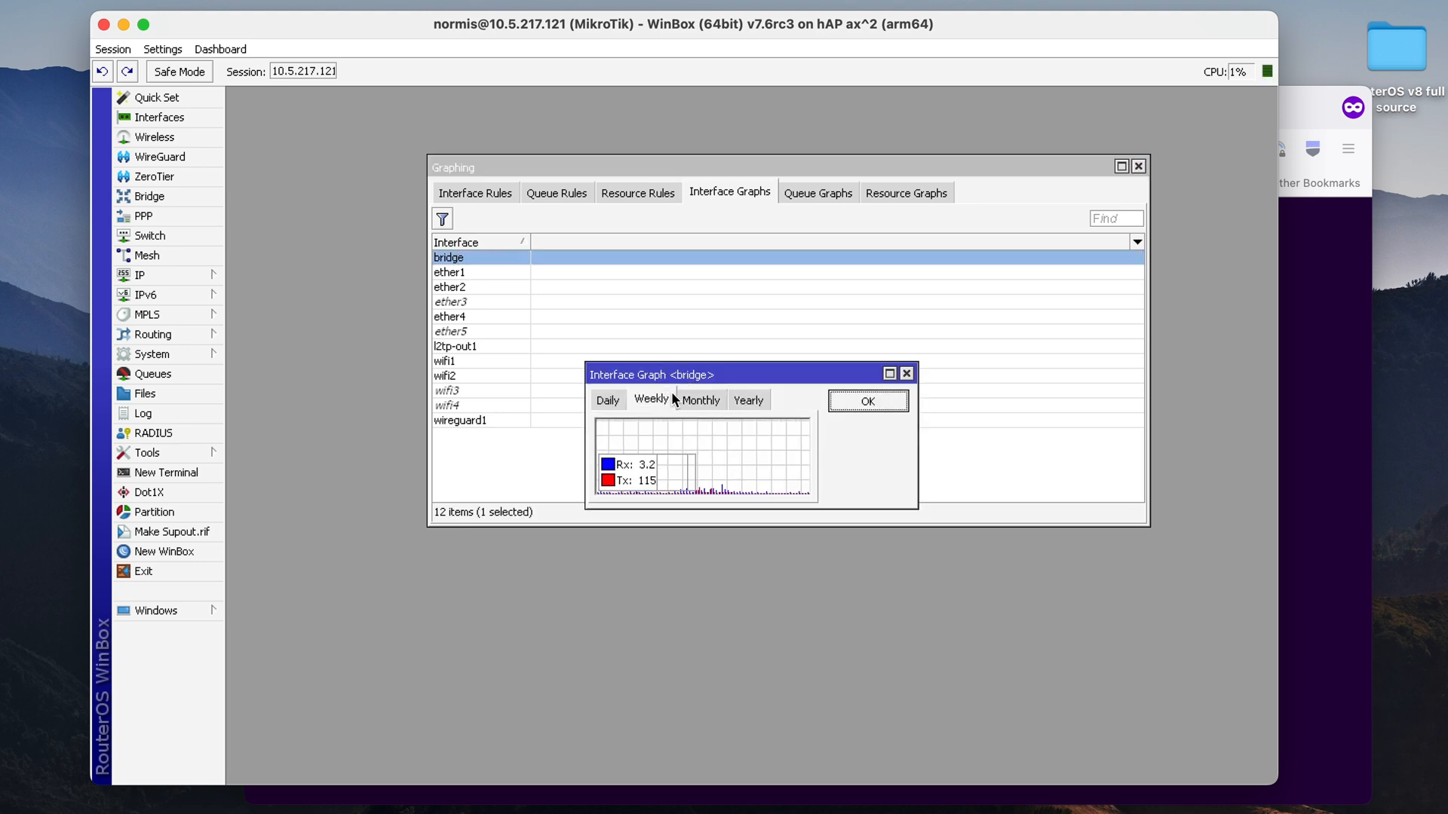